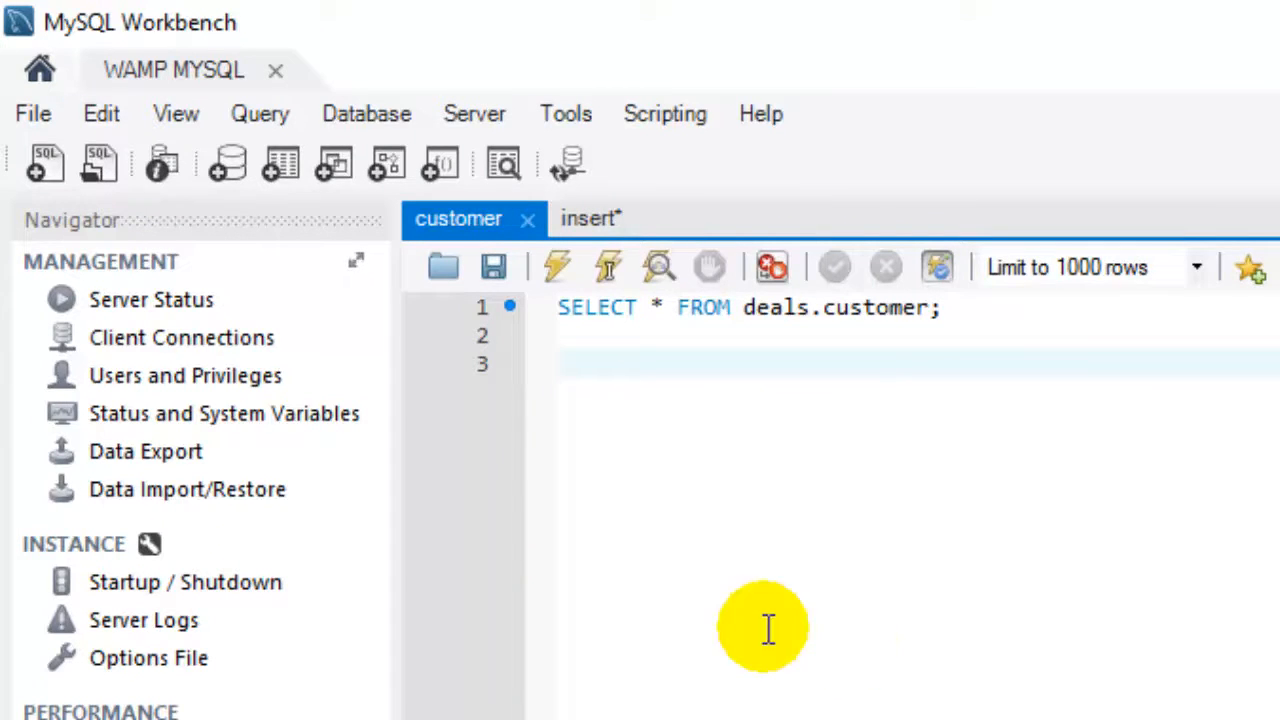
Bring up the table actions for category under the deals schema.
right_click(184, 672)
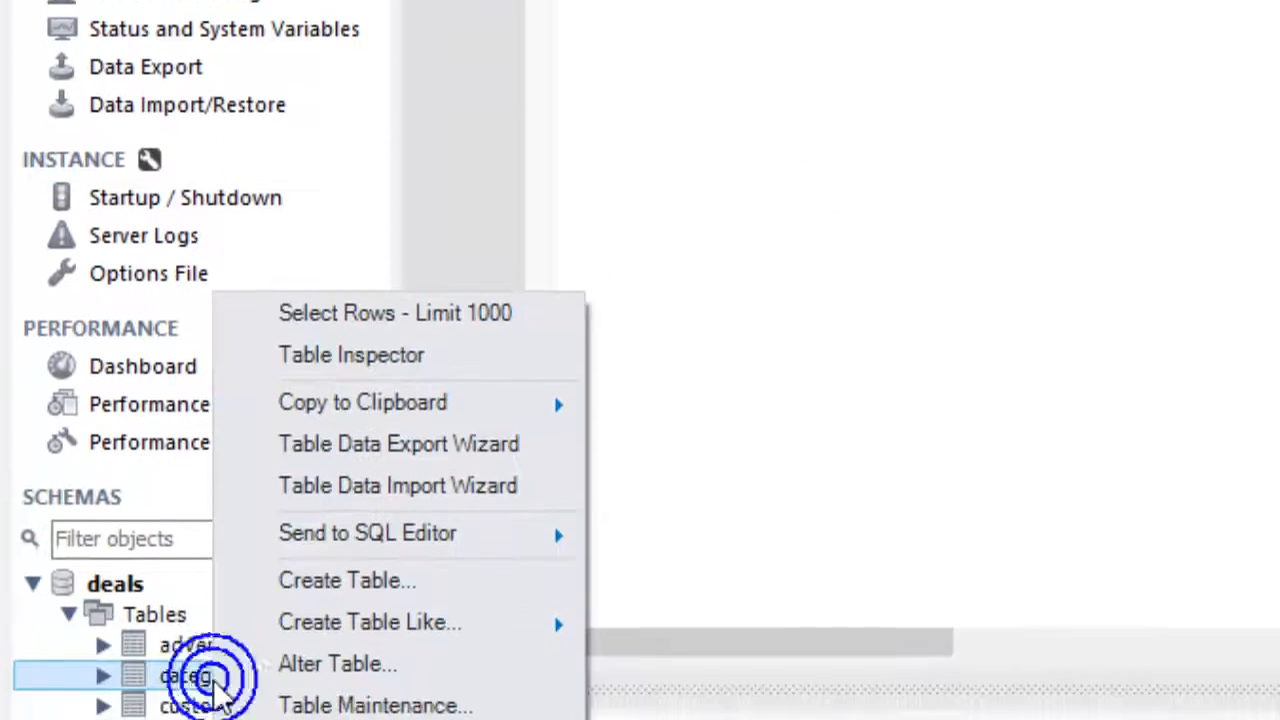
mouse_move(368, 340)
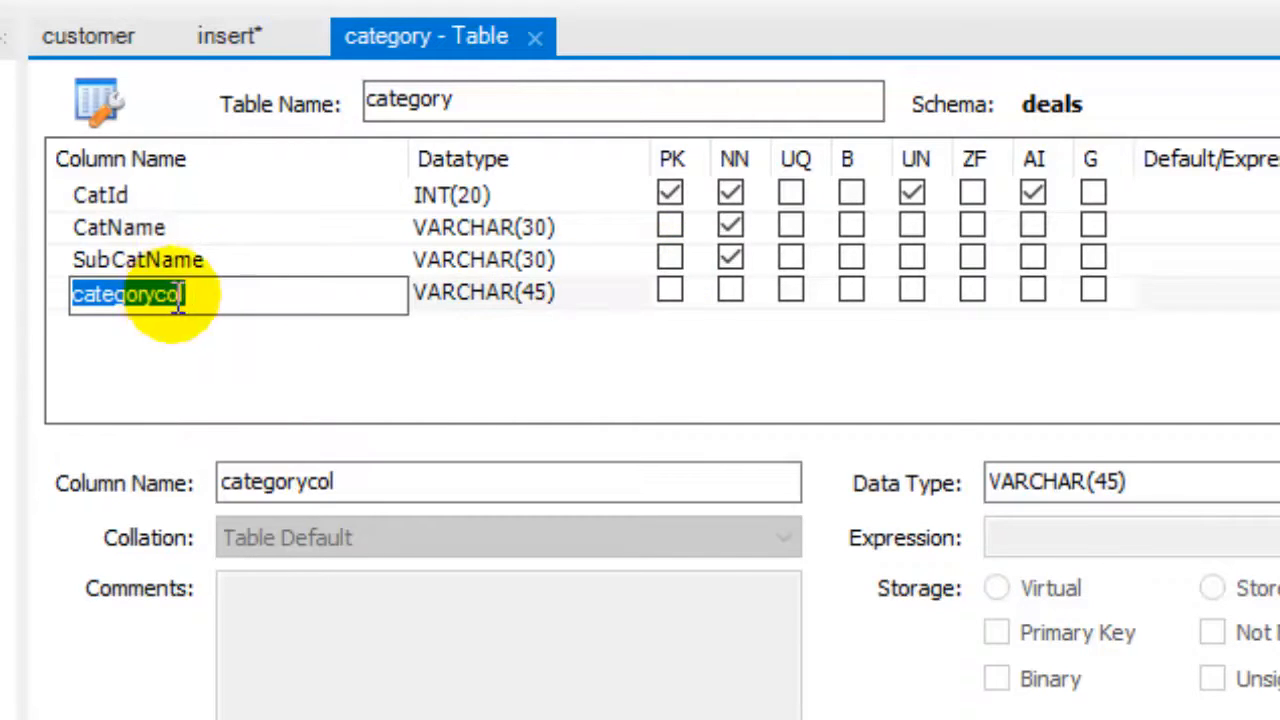
Add column c1 with datatype bool, which resolves to TINYINT.
text(c1)
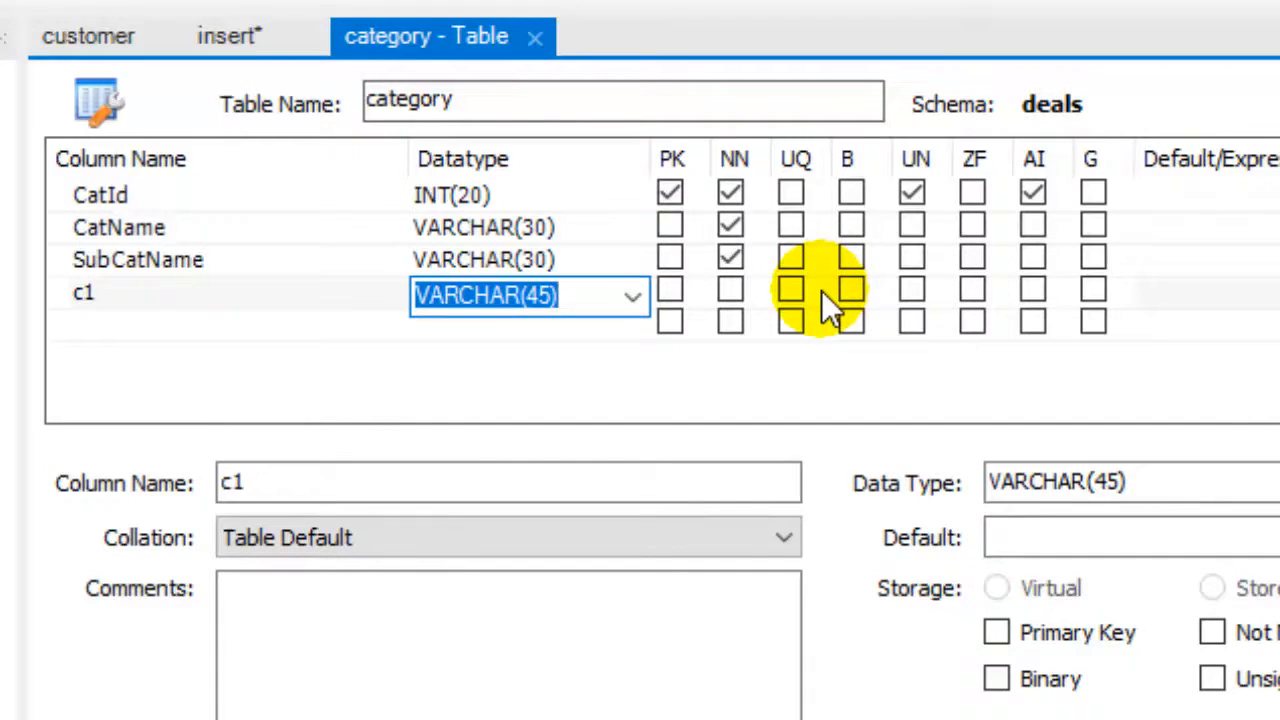
click(850, 290)
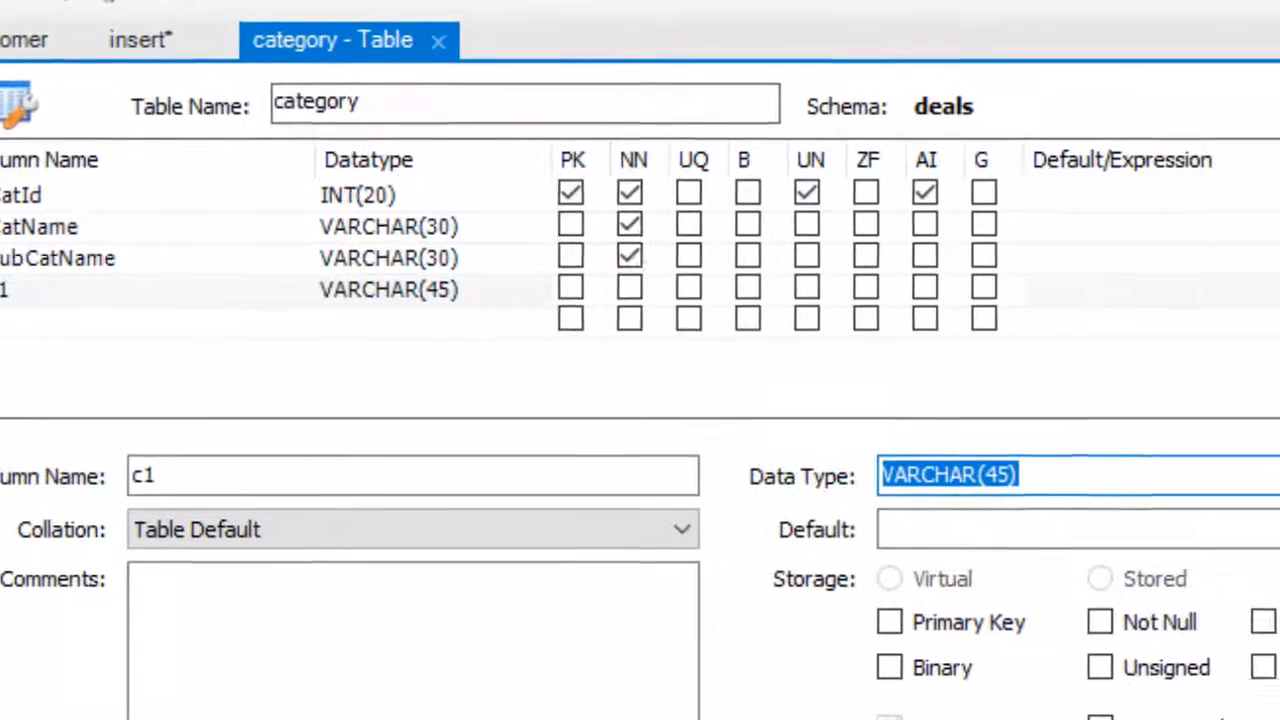
text(bool)
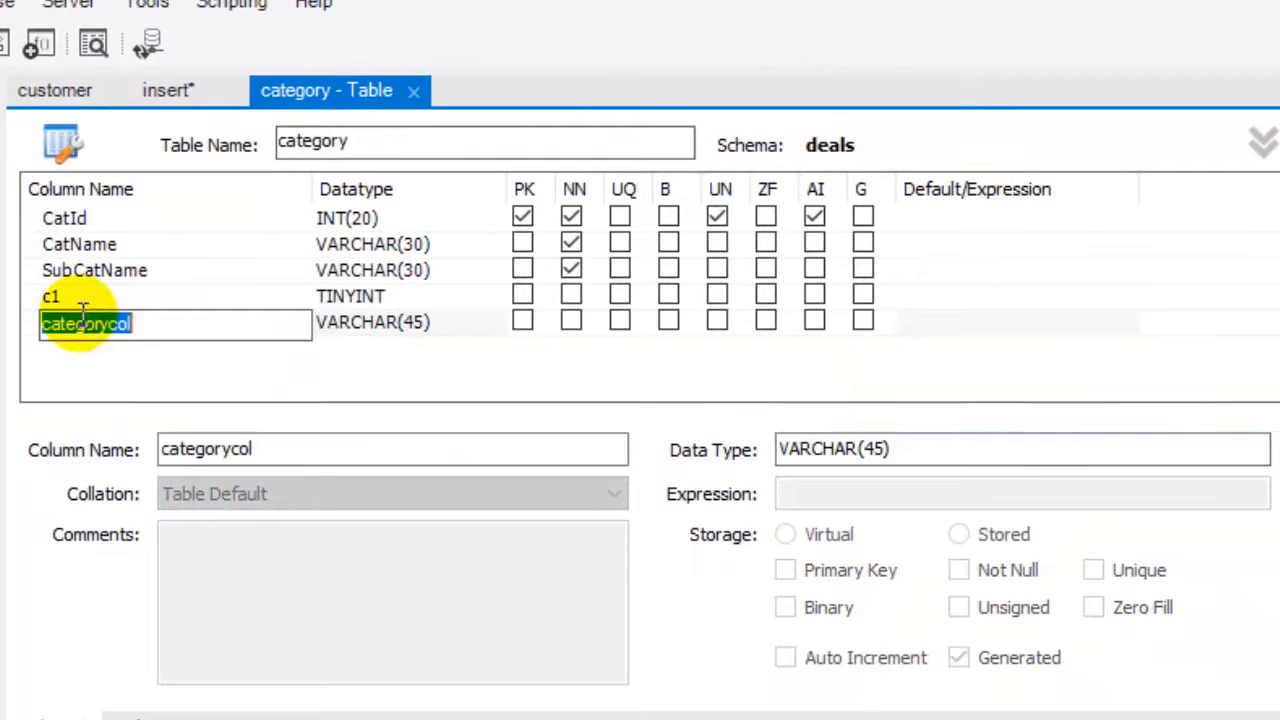
Add column c2 with datatype bool, also resolving to TINYINT.
click(484, 322)
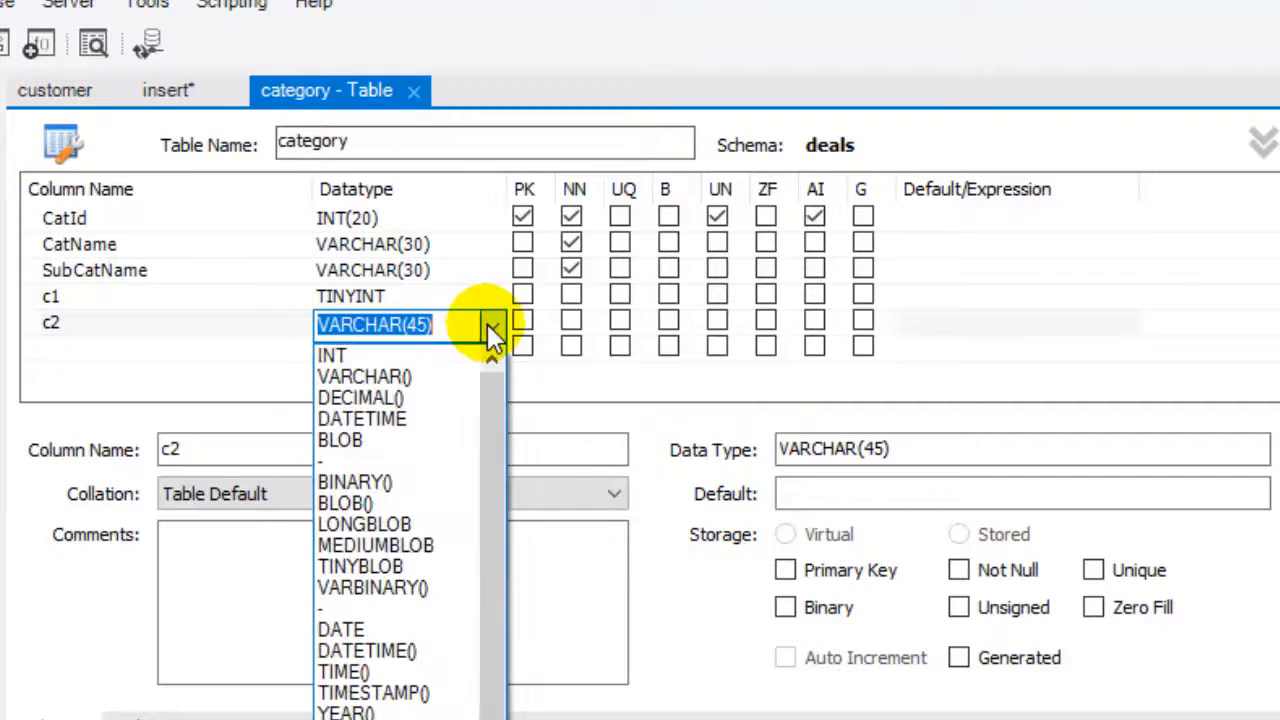
scroll(down, 3)
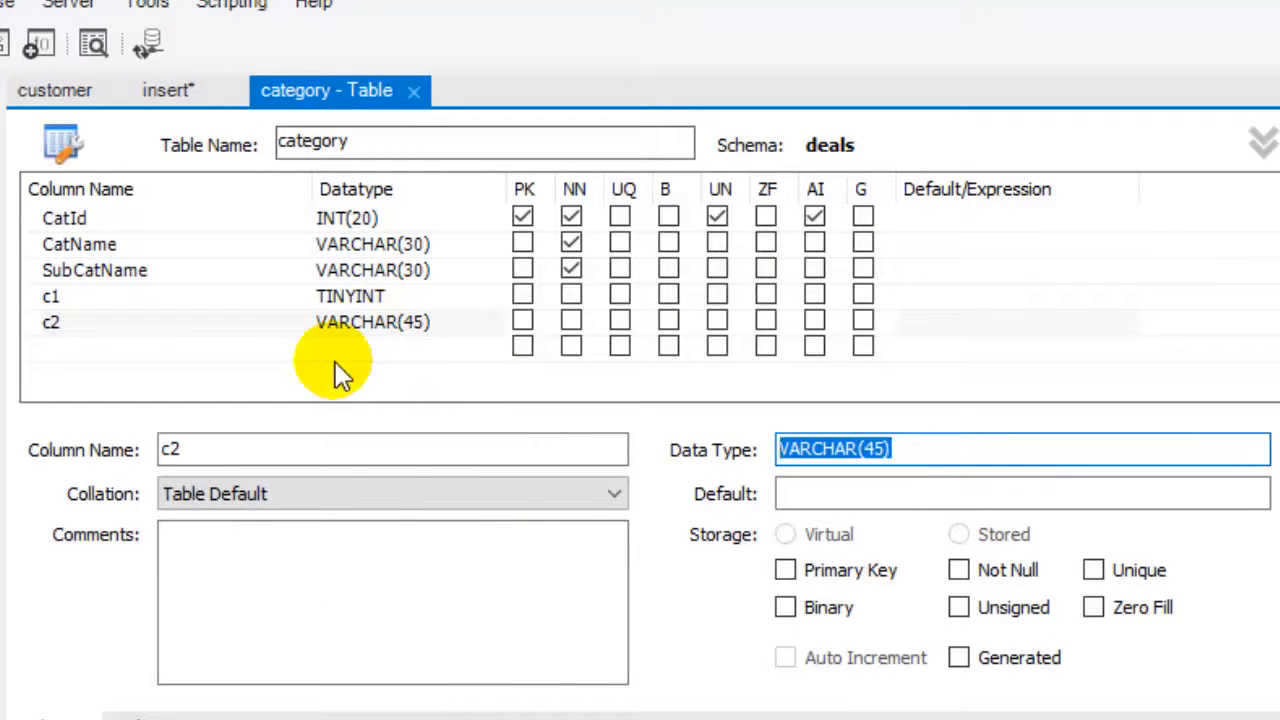
text(bool)
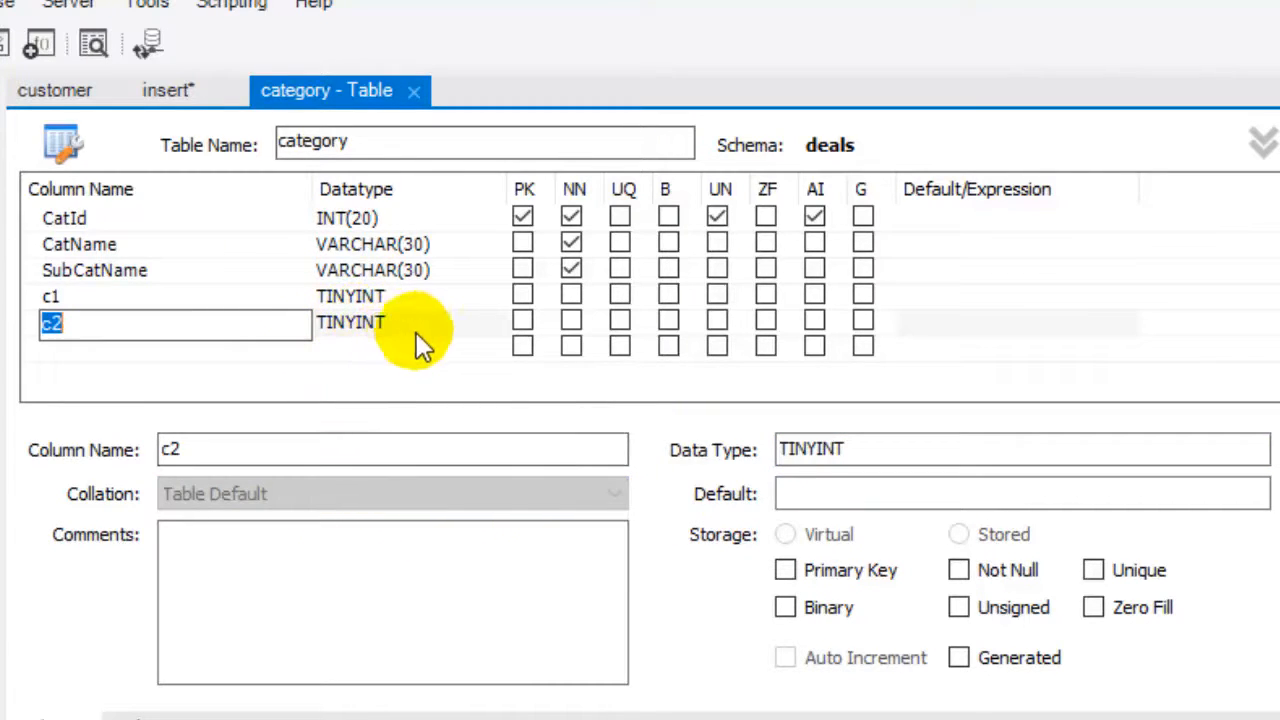
mouse_move(438, 336)
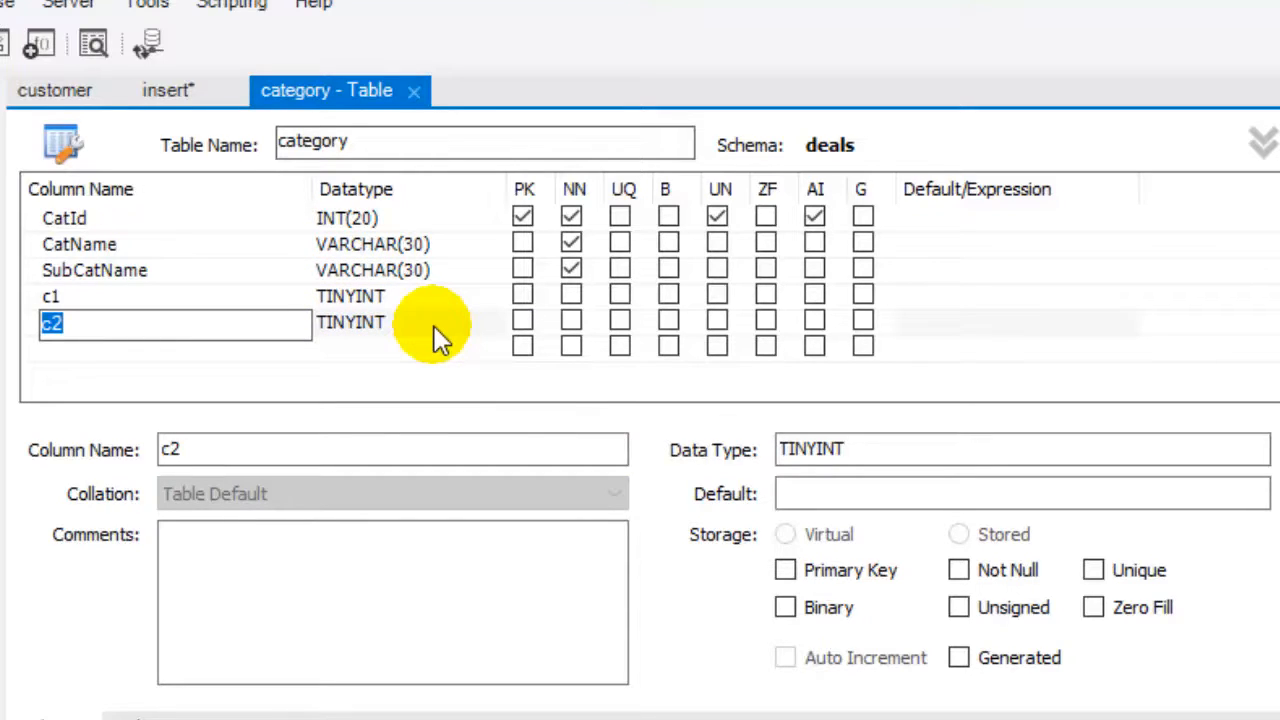
mouse_move(40, 300)
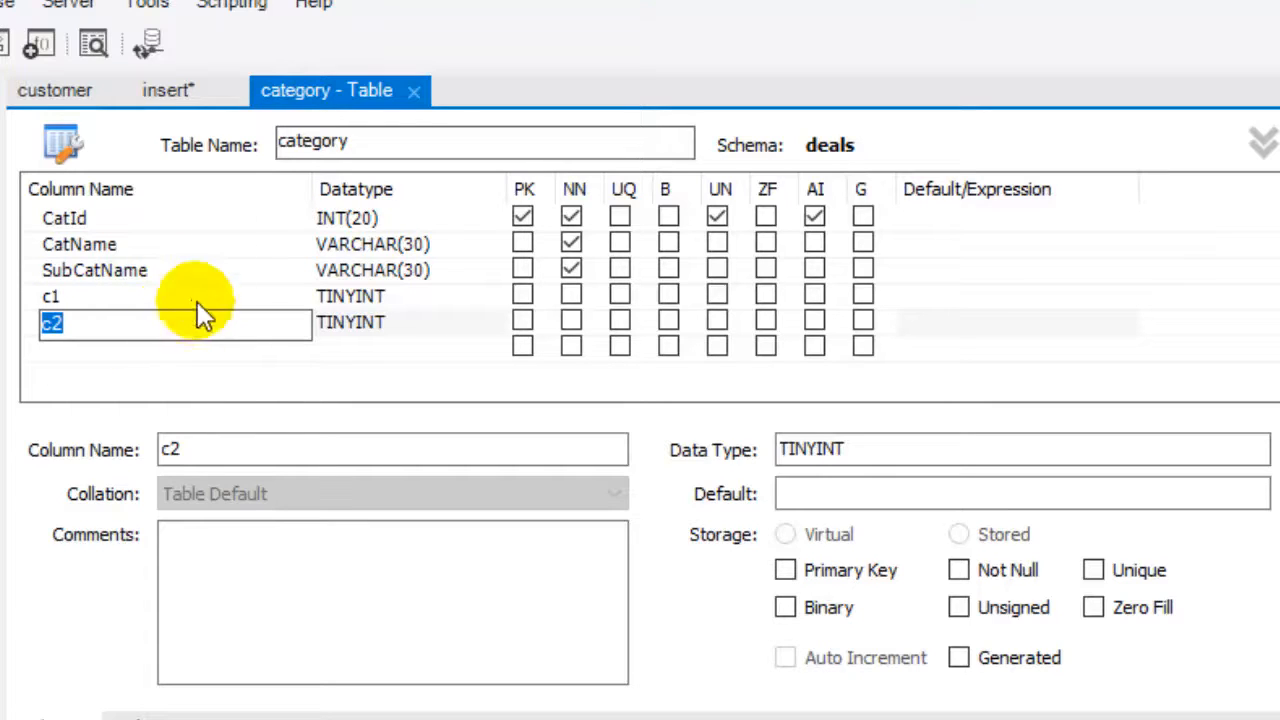
mouse_move(312, 322)
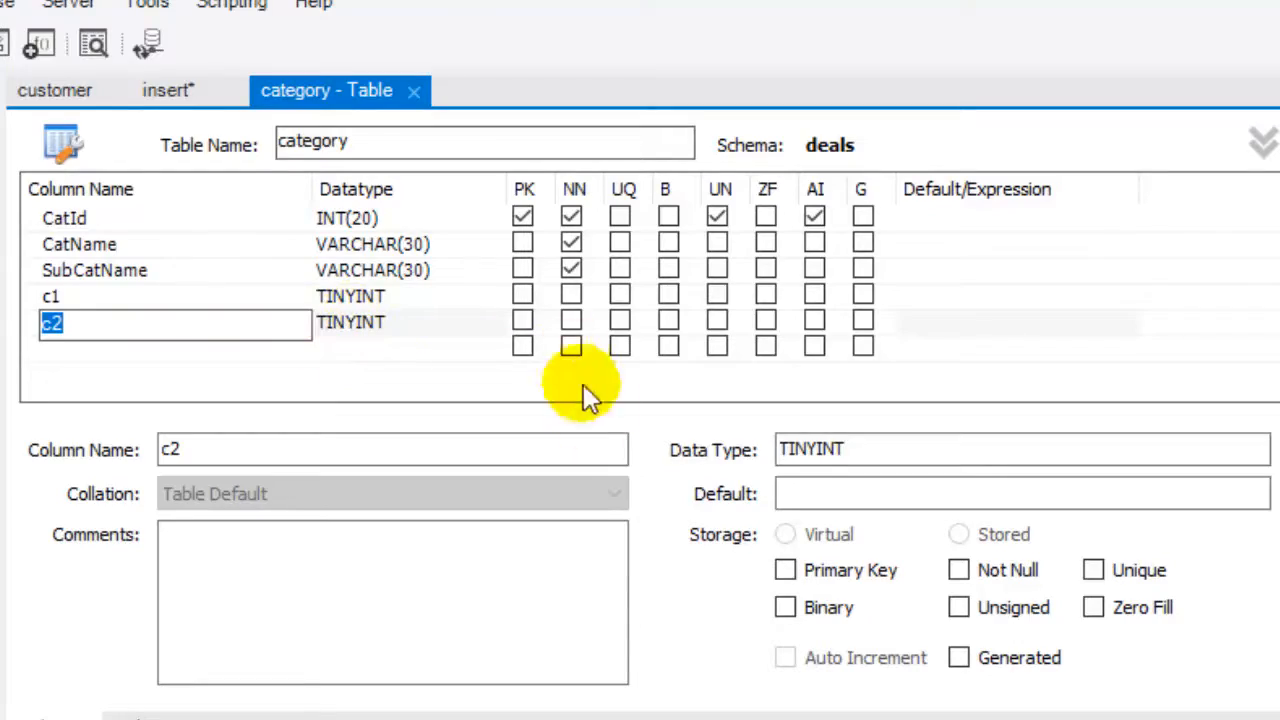
mouse_move(750, 604)
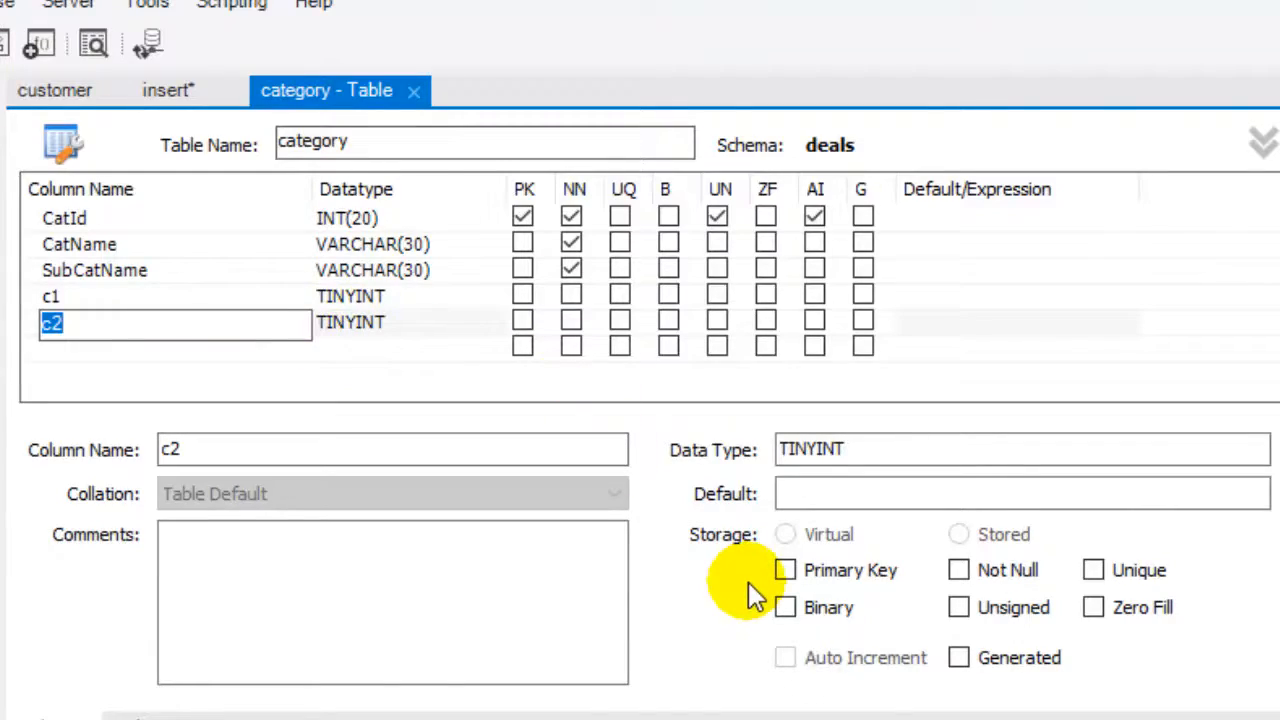